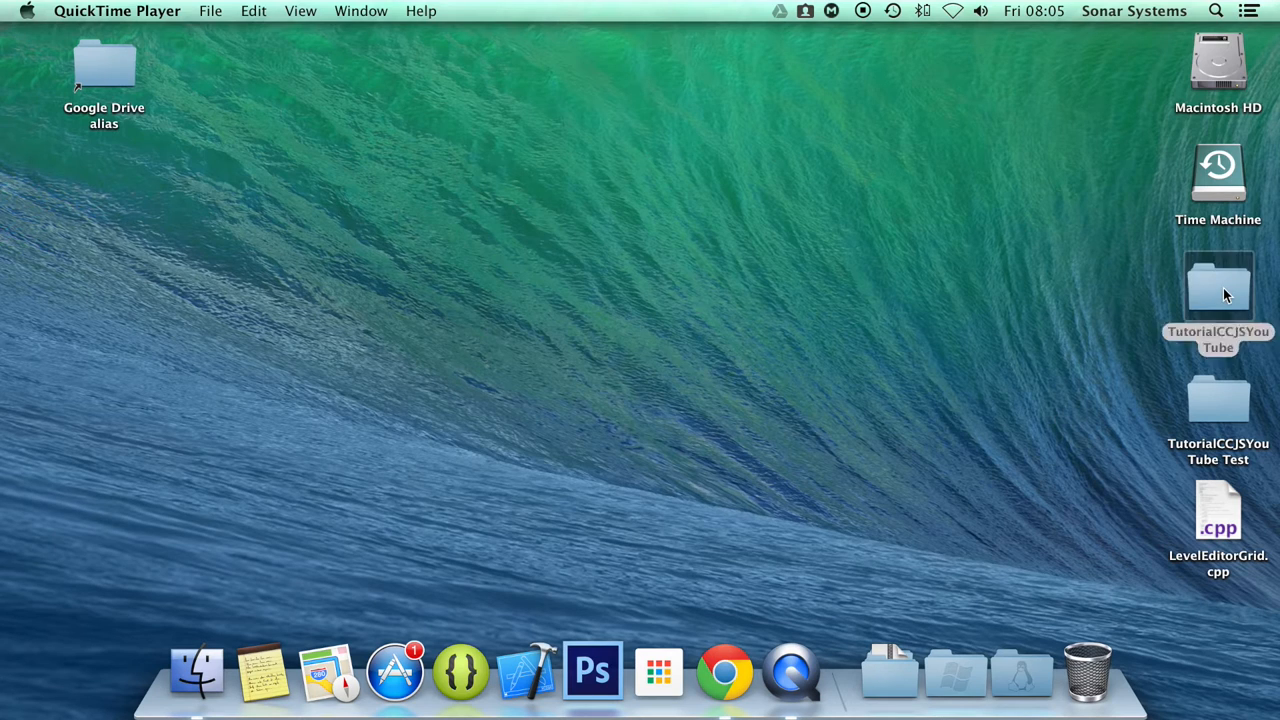
# - Open the TutorialCCJSYouTube folder's src directory listing app.js and resource.js
pyautogui.doubleClick(1218, 284)
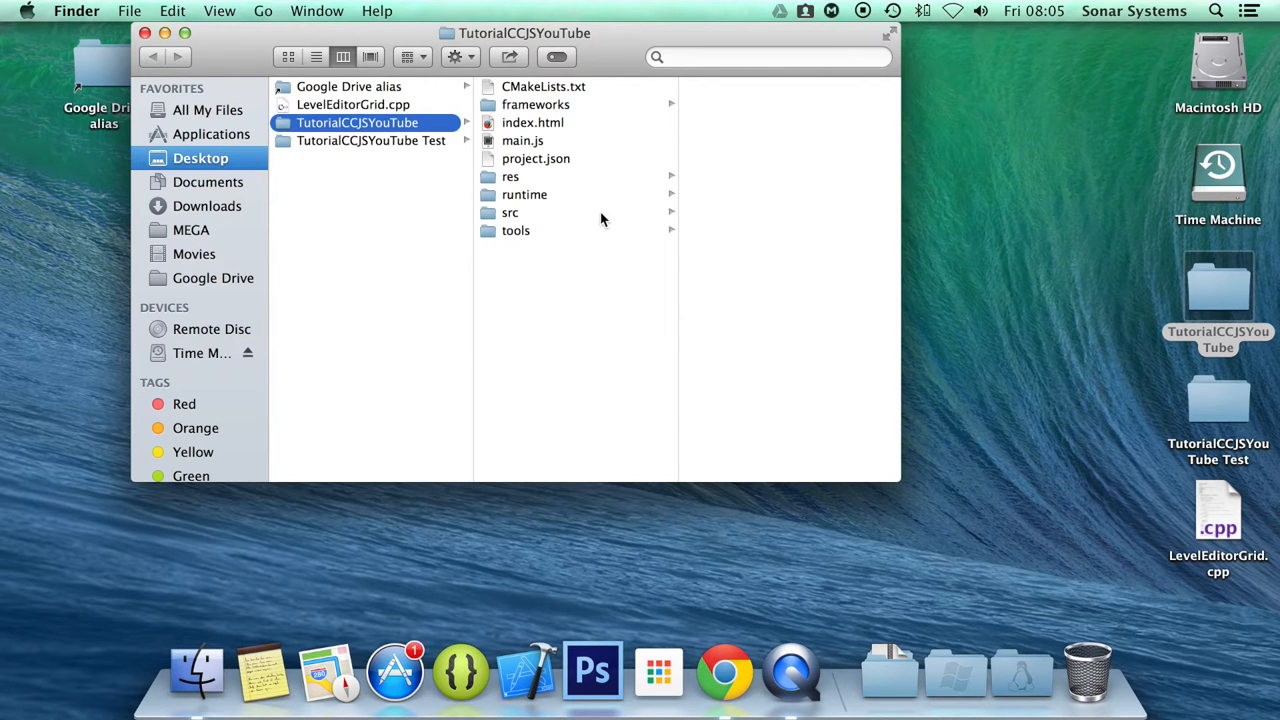
pyautogui.click(510, 212)
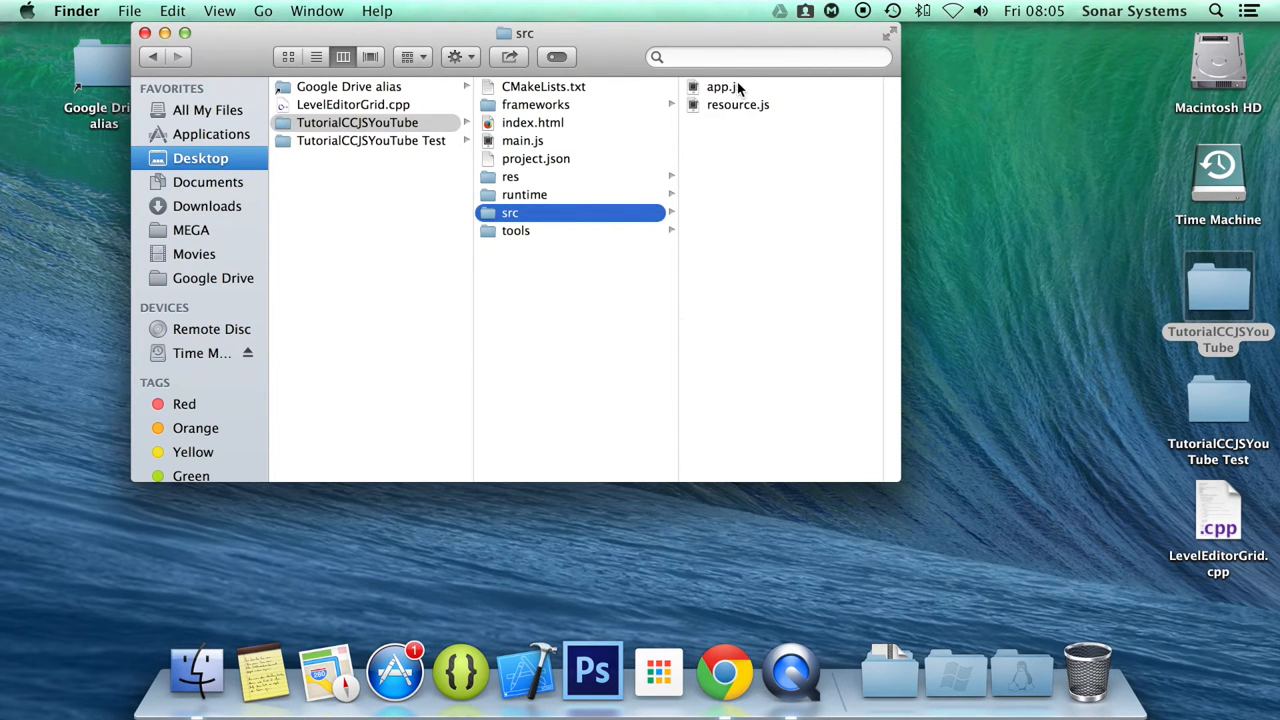
# - In app.js add 'callback: function(accelEvent, event) { }' to the acceleration listener
pyautogui.doubleClick(720, 86)
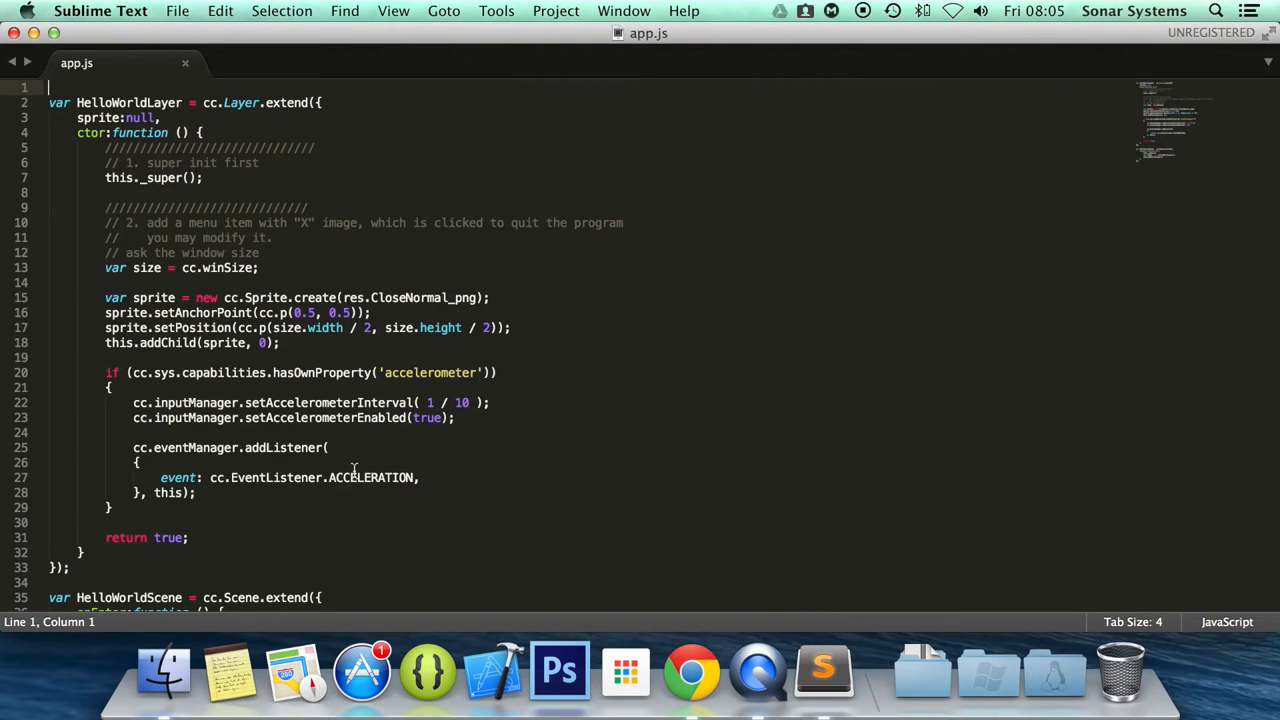
pyautogui.scroll(-3)
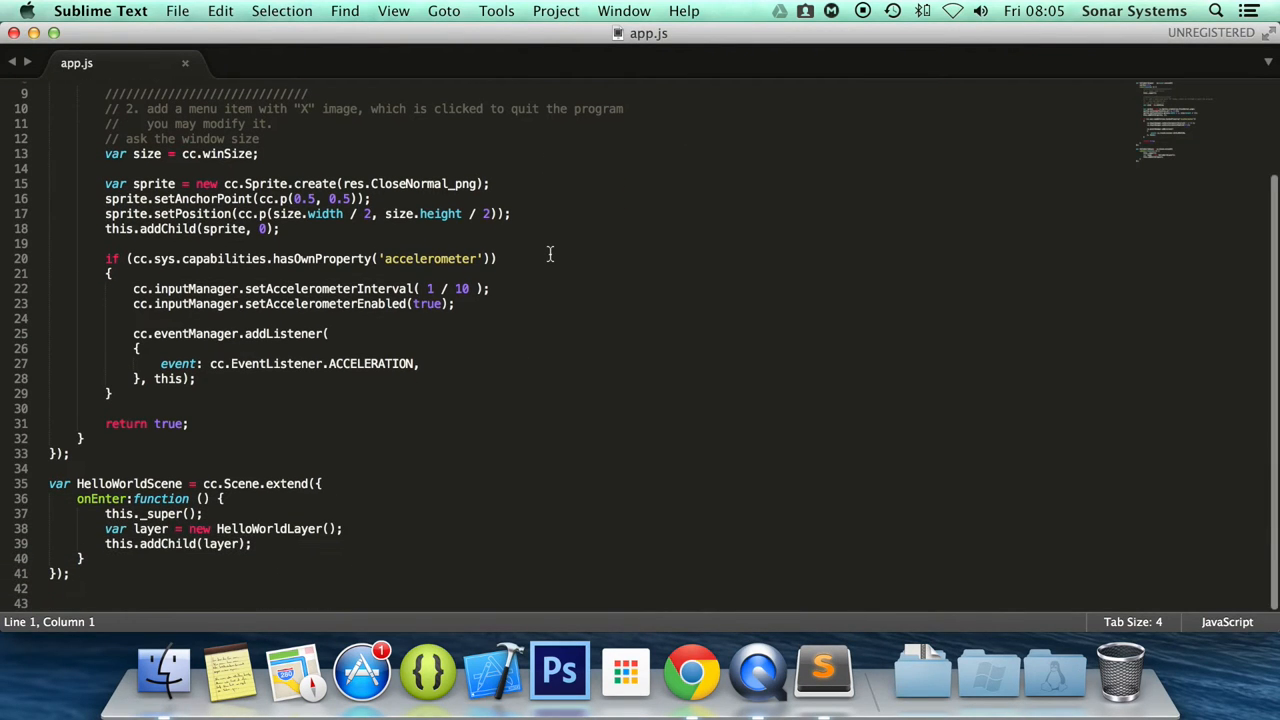
pyautogui.click(420, 364)
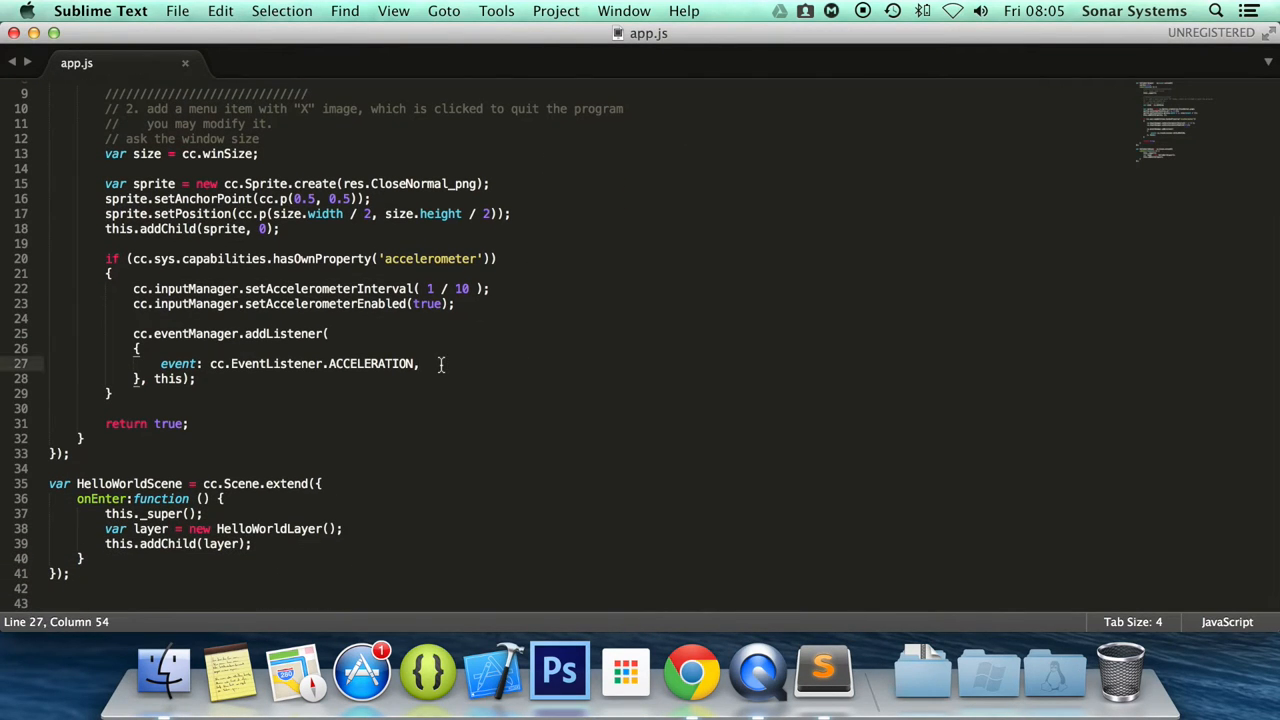
pyautogui.write('callback')
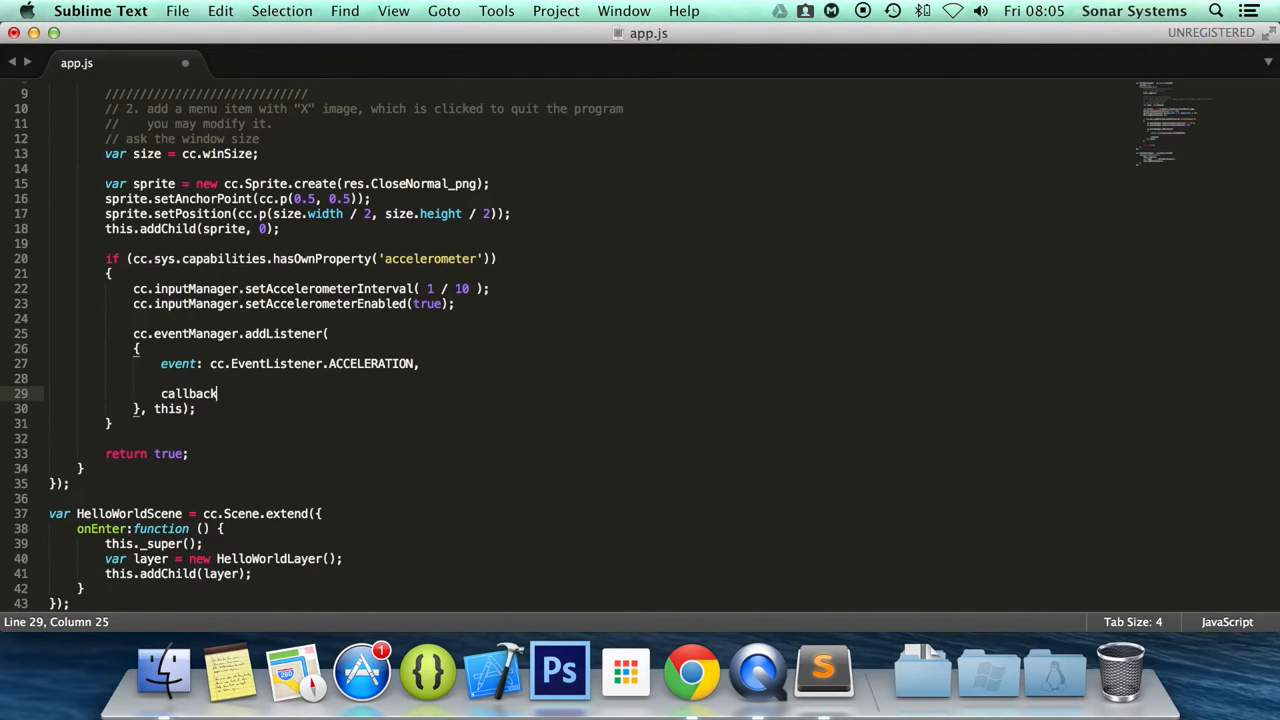
pyautogui.write(': function')
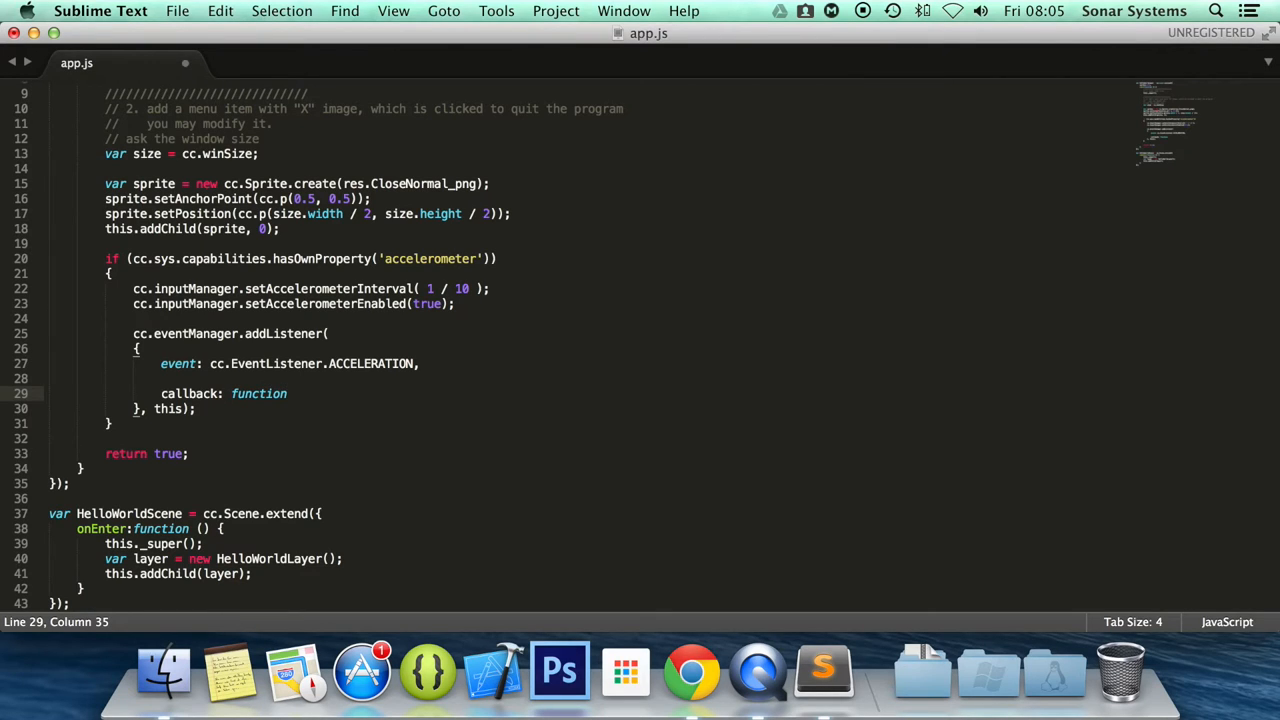
pyautogui.write('()')
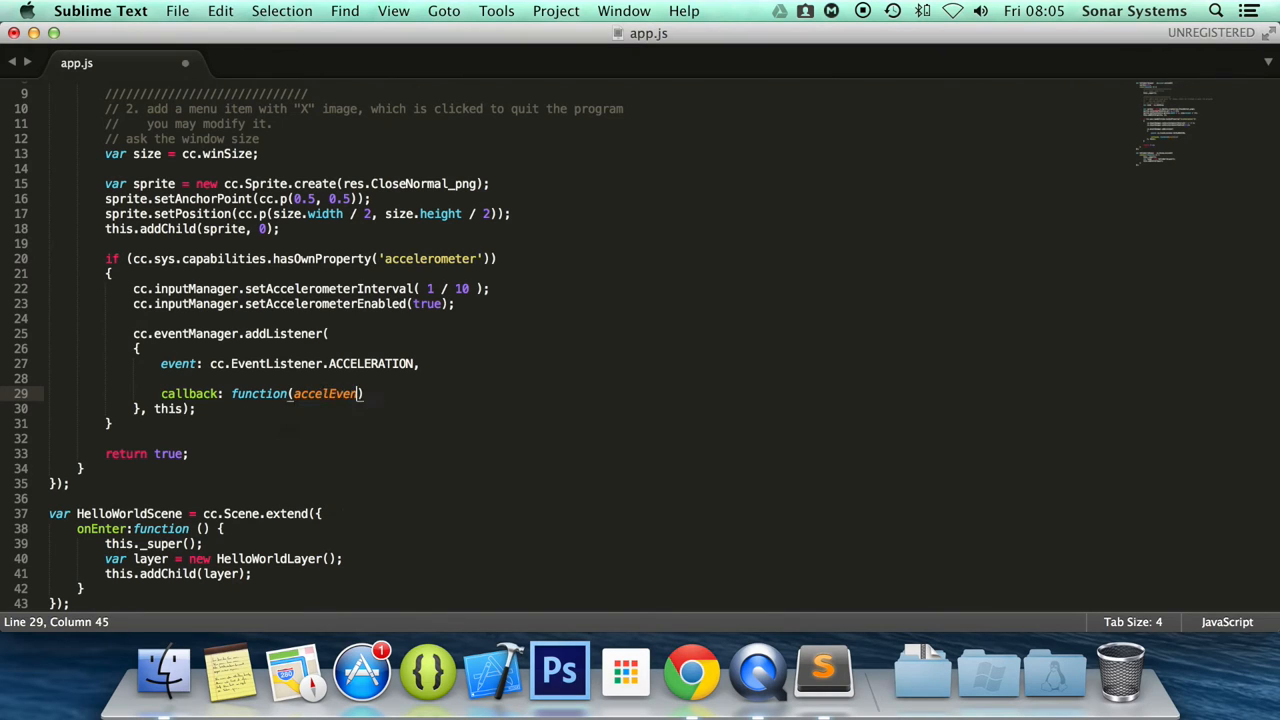
pyautogui.write(', event')
pyautogui.write('{')
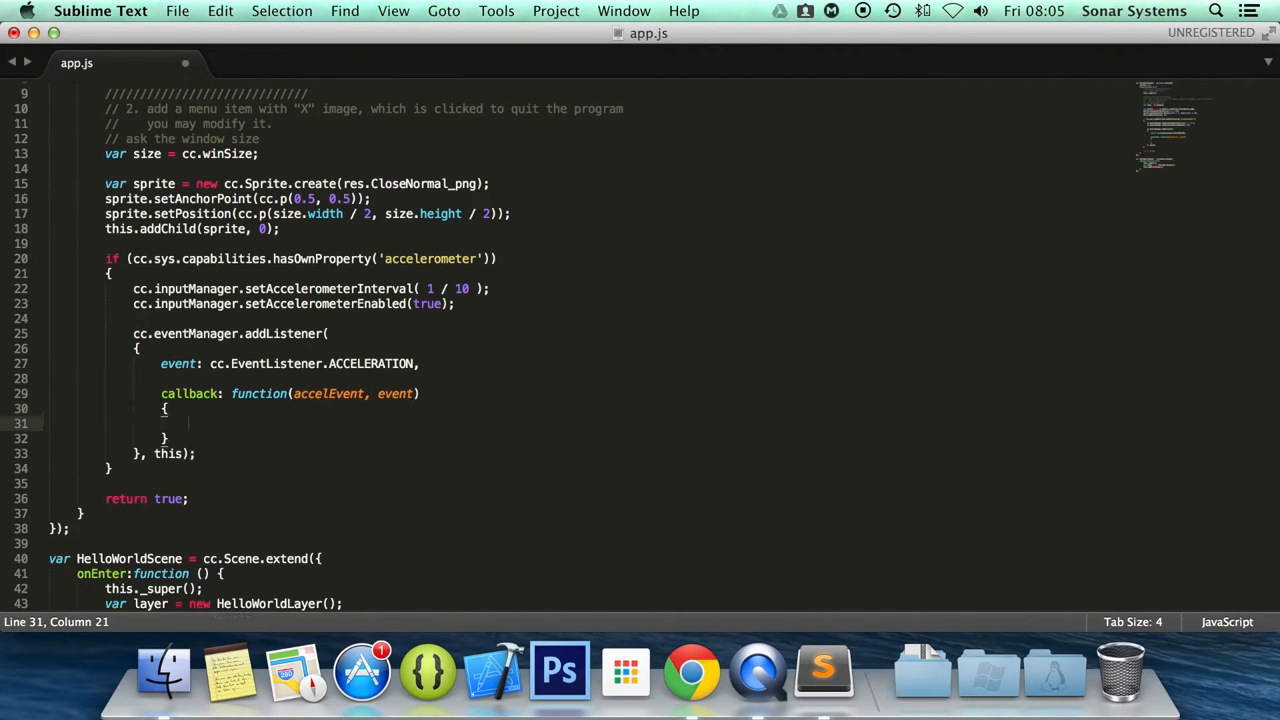
# - Start the callback body with cc.log('Accel X: ' + accelEvent.x)
pyautogui.write('cc.log')
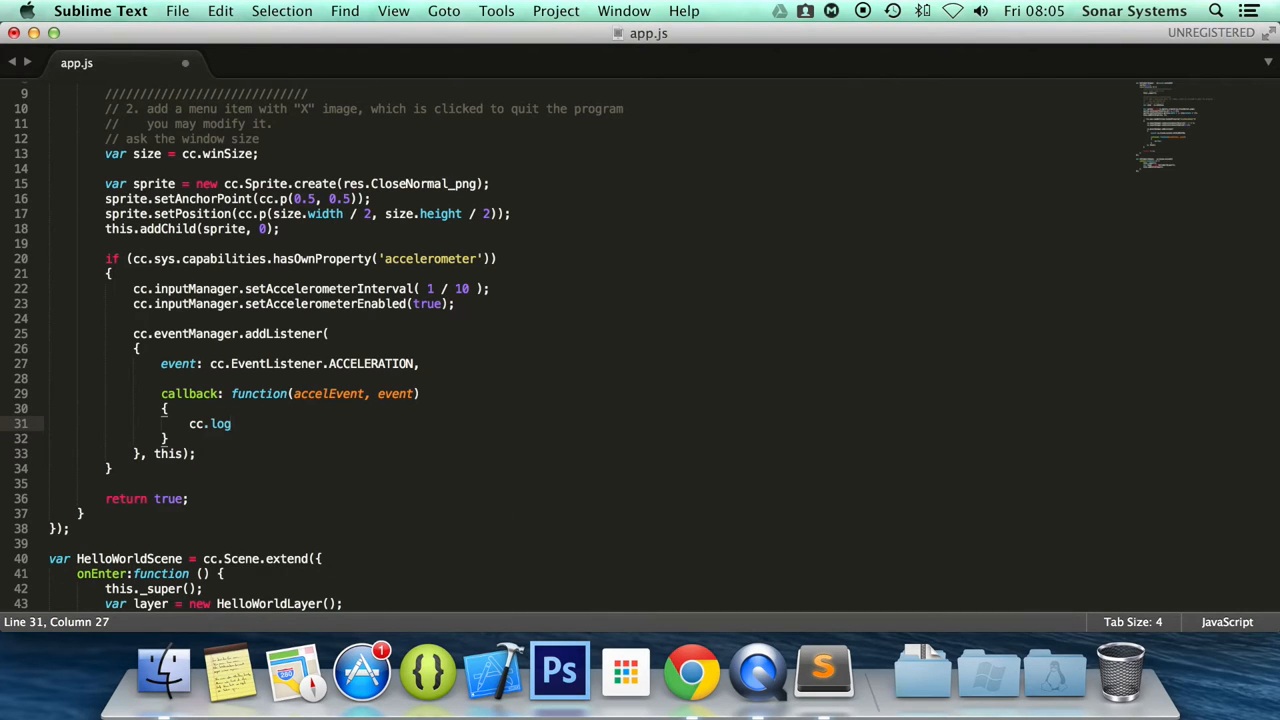
pyautogui.write('();')
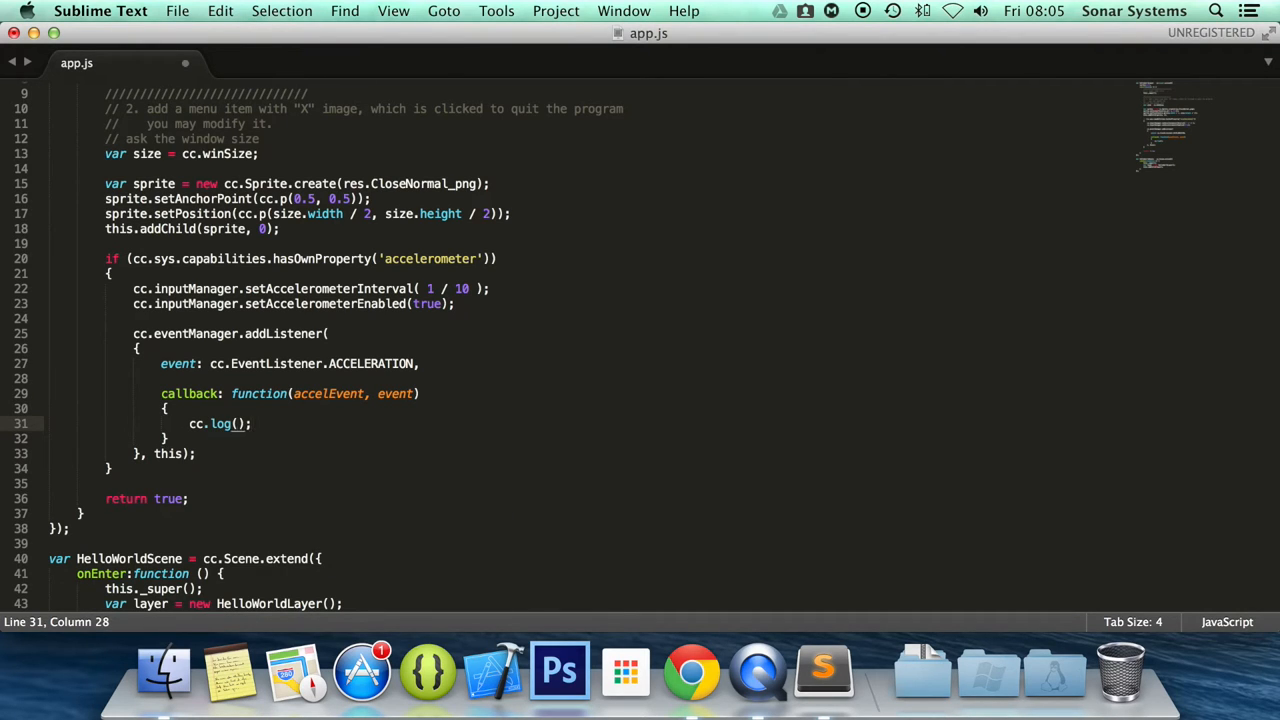
pyautogui.write("''")
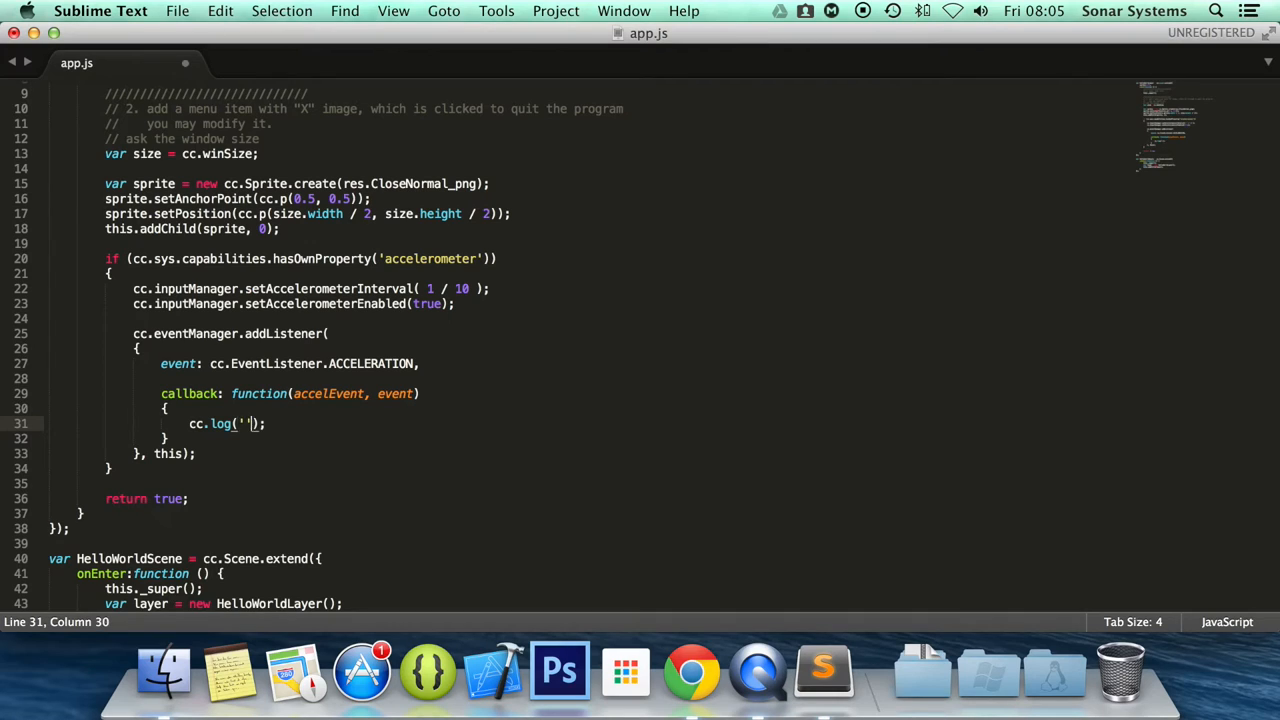
pyautogui.write('Accel X')
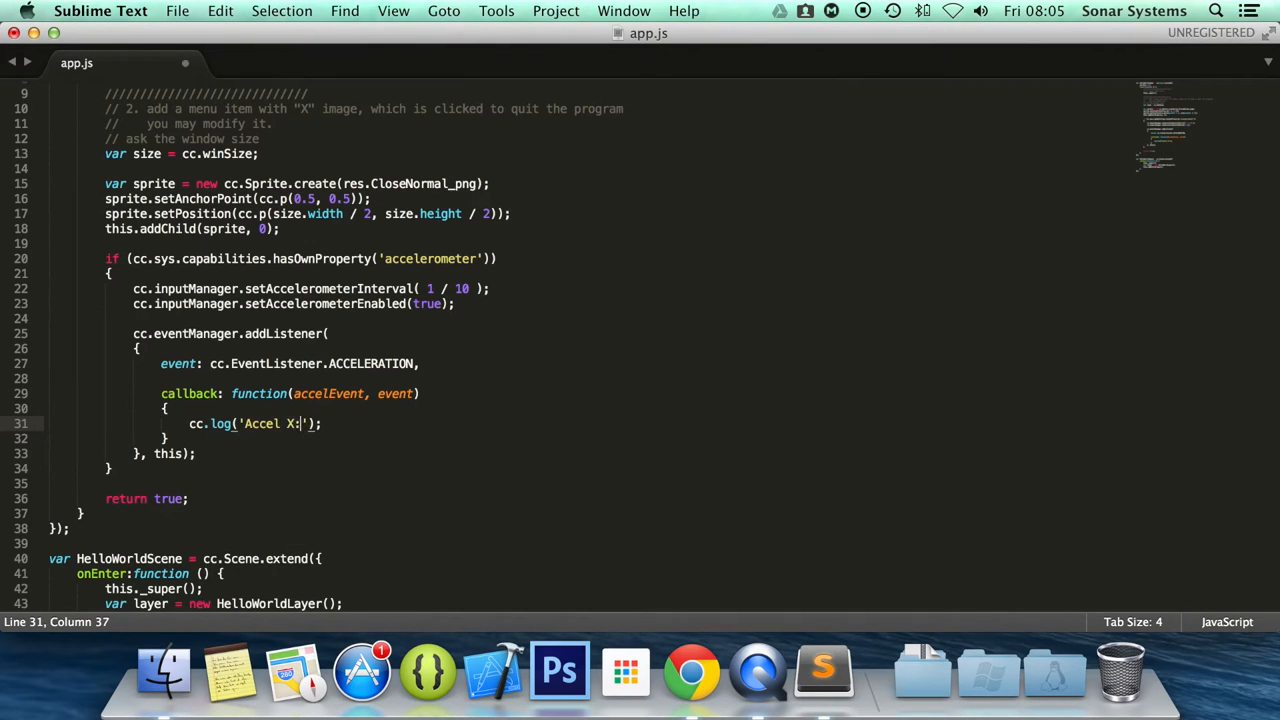
pyautogui.write(':')
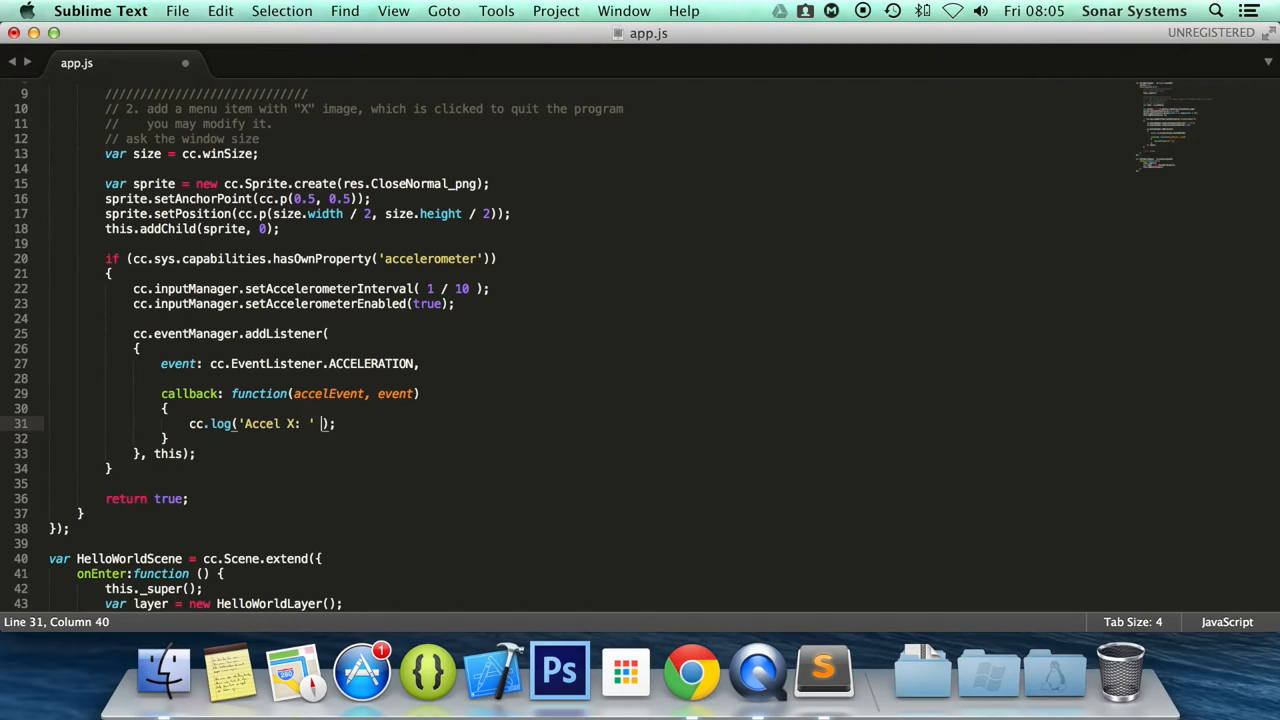
pyautogui.write('+ accelEvent')
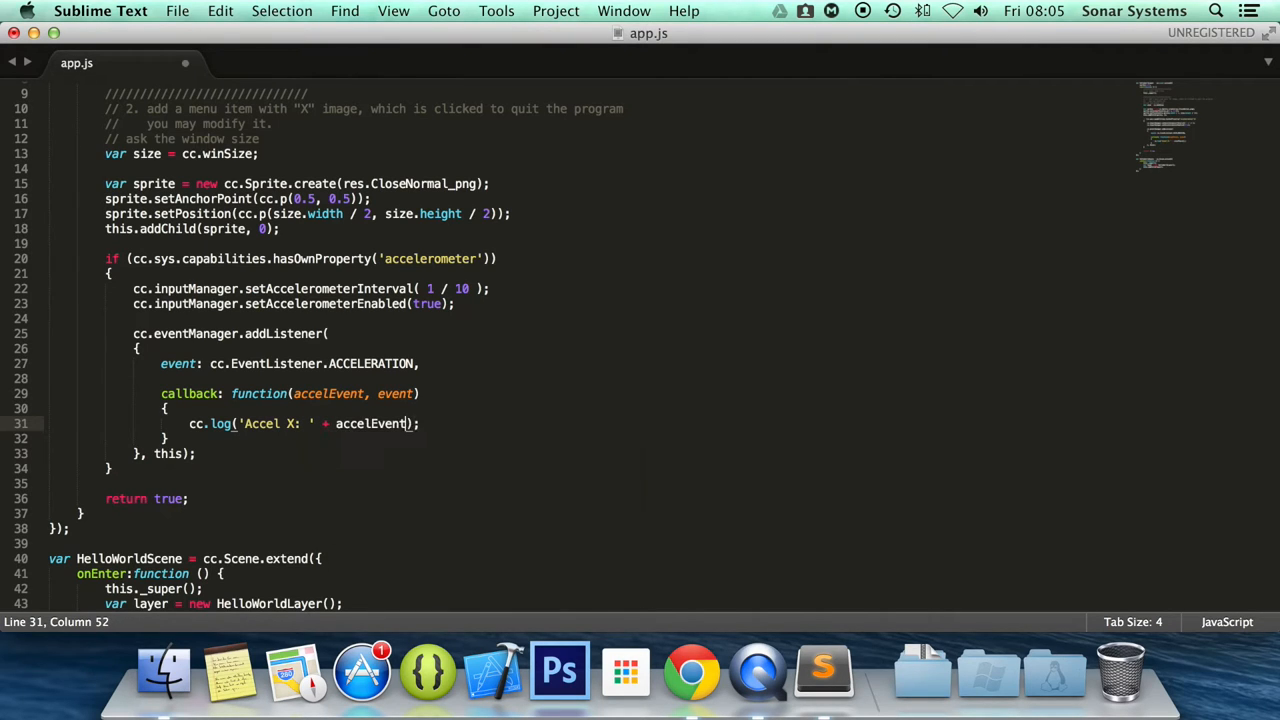
pyautogui.write('.x')
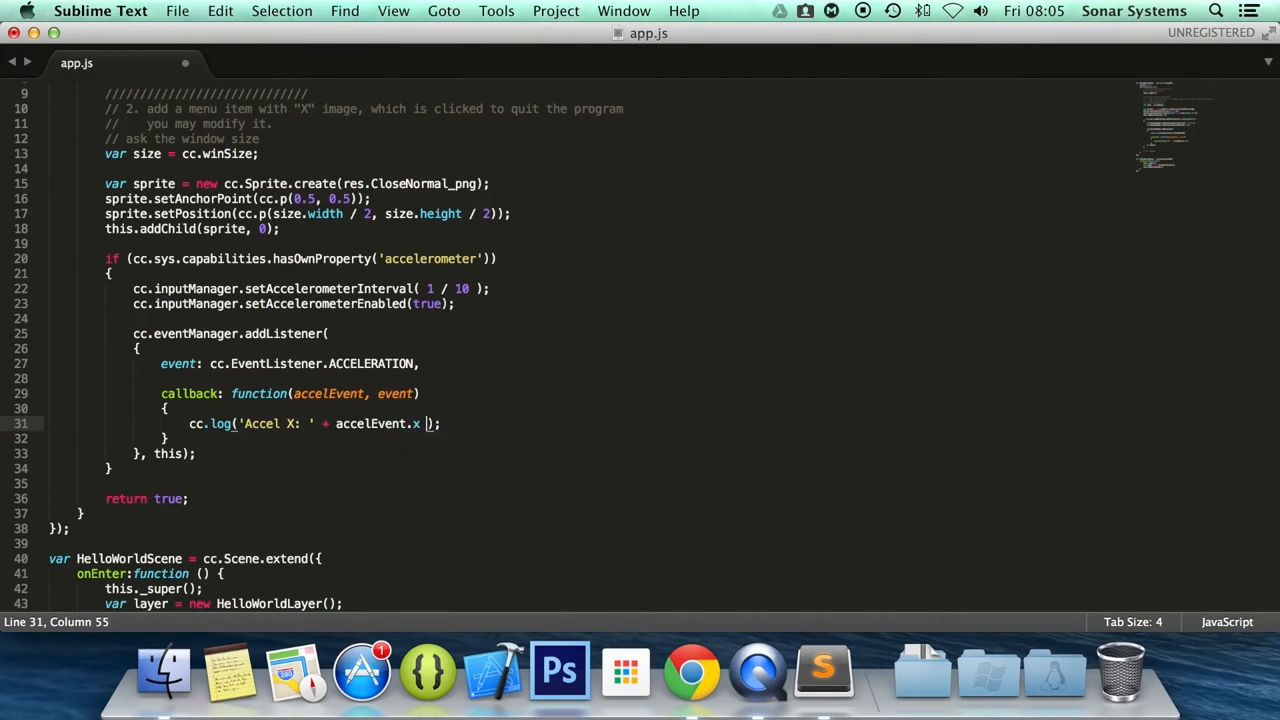
# - Extend the log string with ' Y: ' + accelEvent.y and ' Z: ' + accelEvent.z
pyautogui.write("+ ' '")
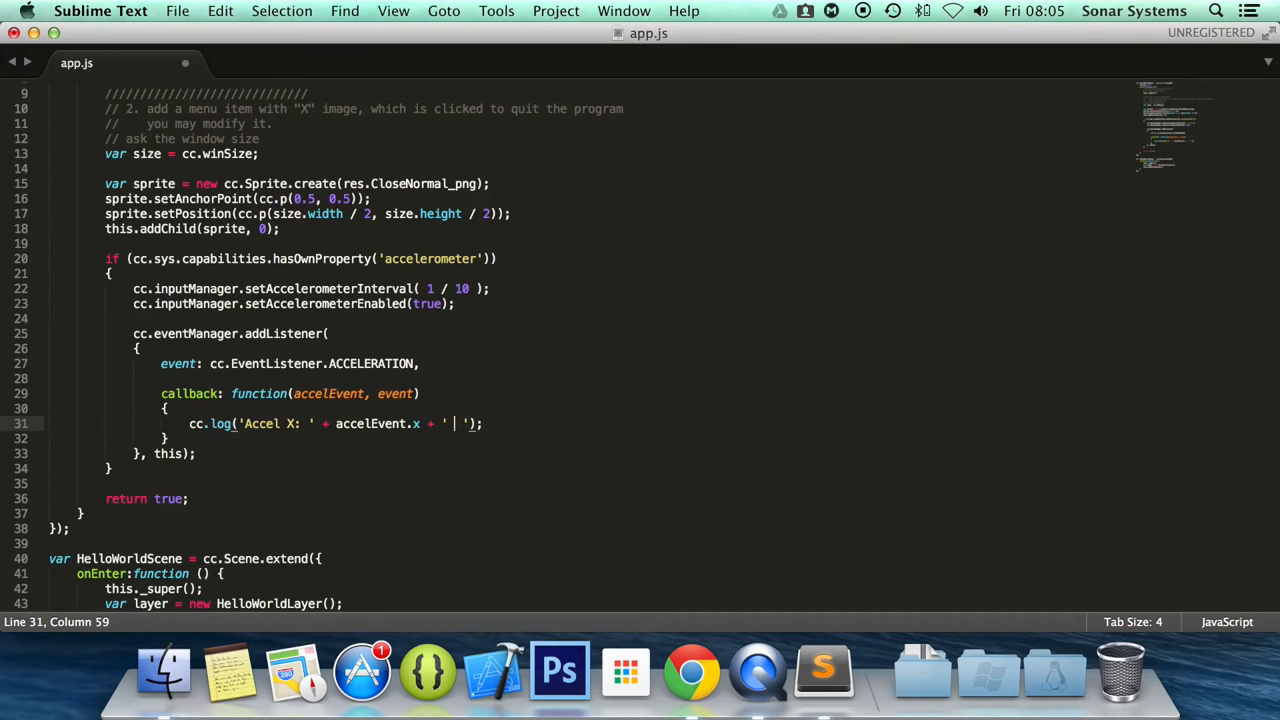
pyautogui.write('Y:')
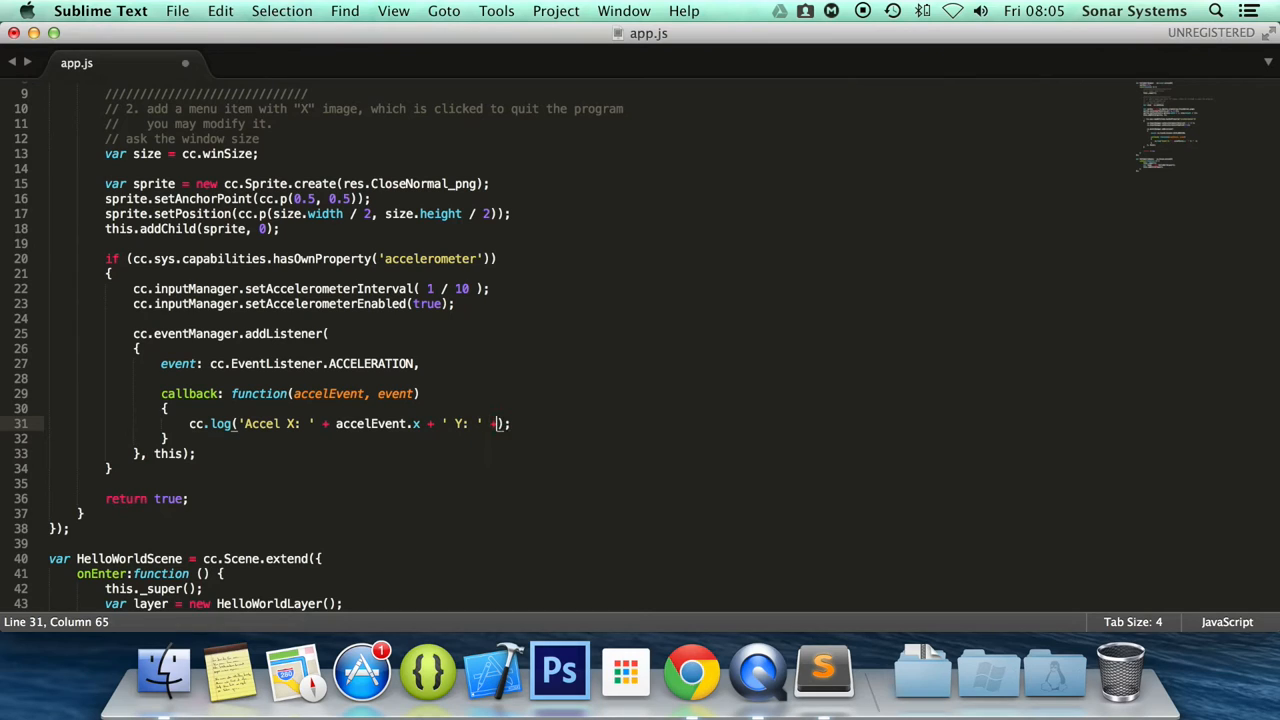
pyautogui.write('accelEvent.y')
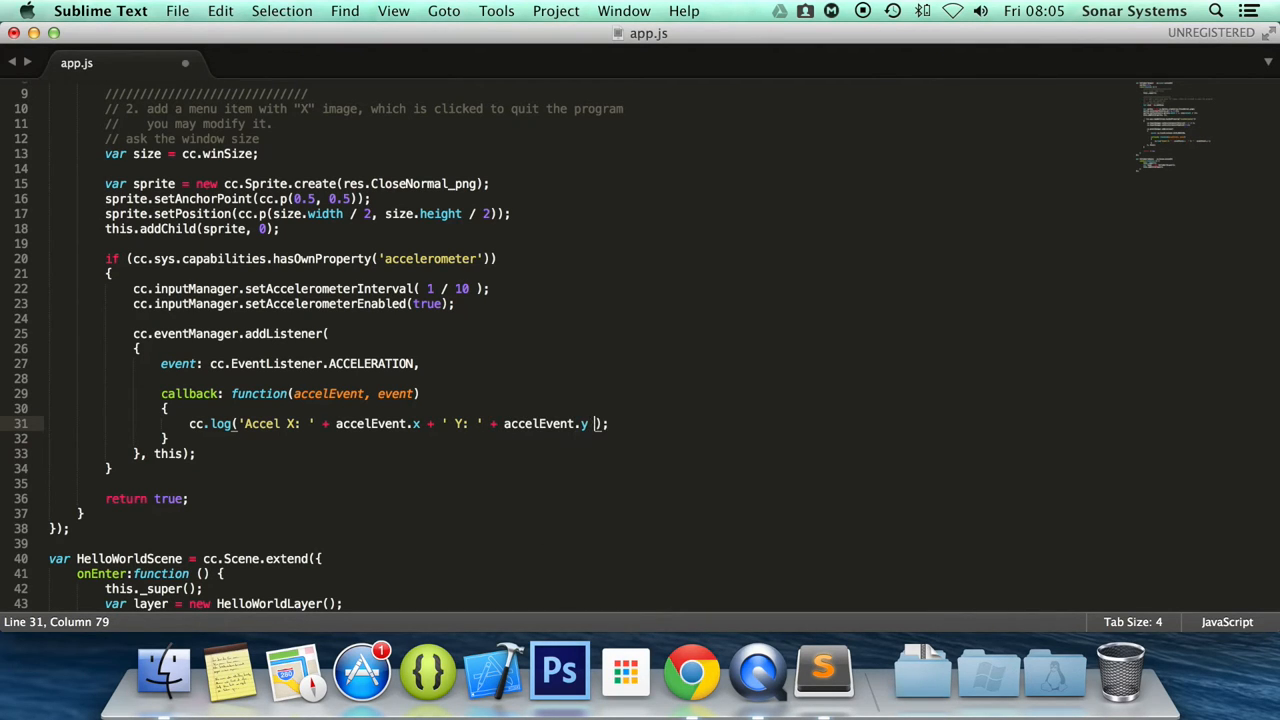
pyautogui.write("+ ' |'")
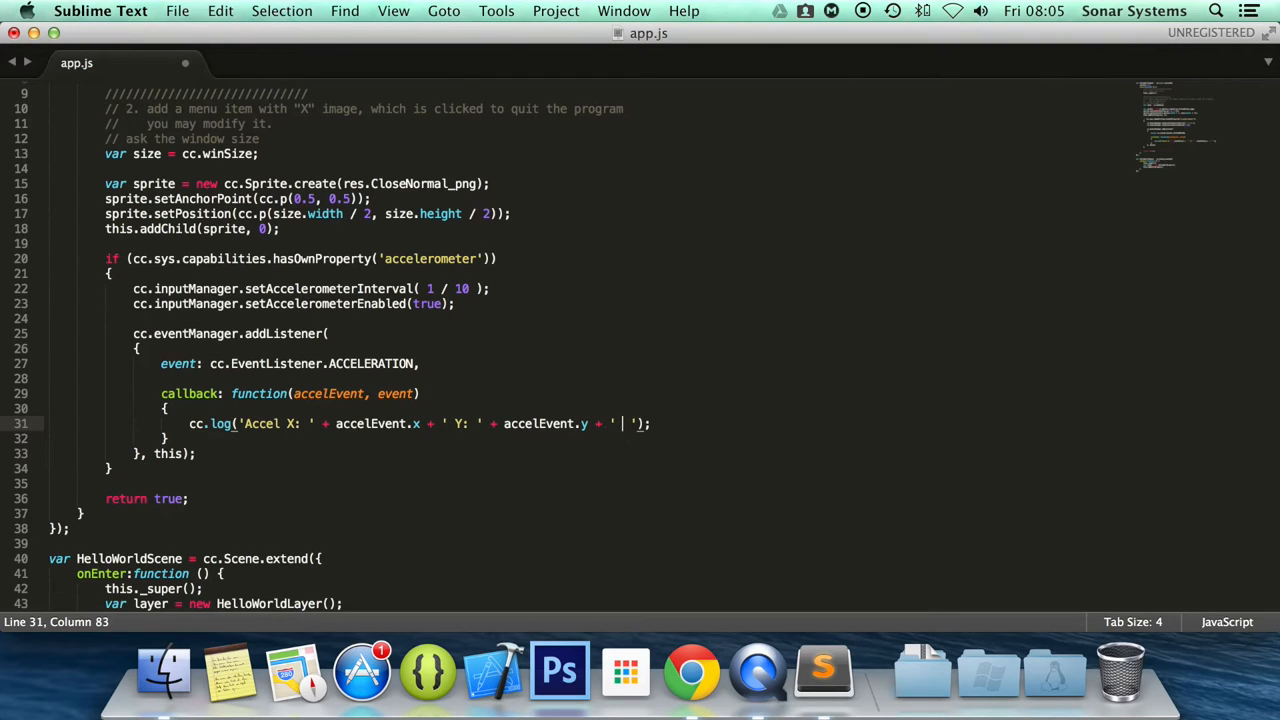
pyautogui.write('Z:')
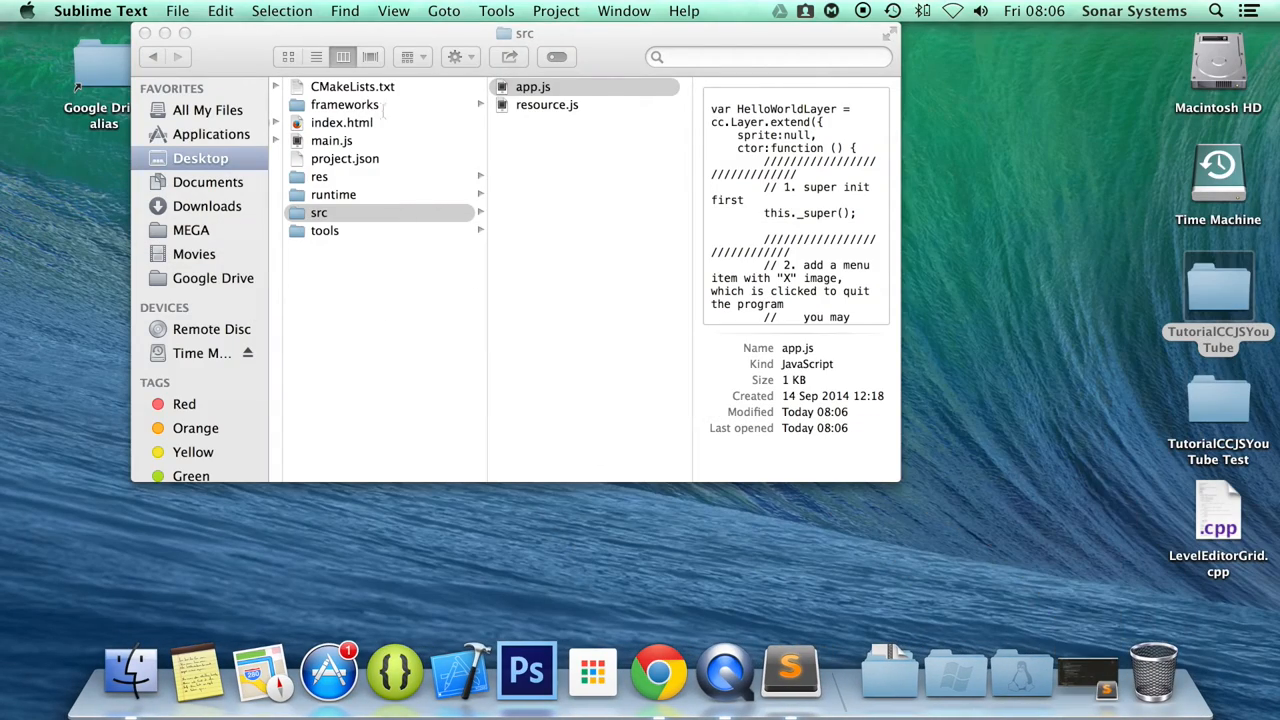
# - Open the proj.ios_mac .xcodeproj from the frameworks/runtime-src folder in Xcode
pyautogui.click(344, 104)
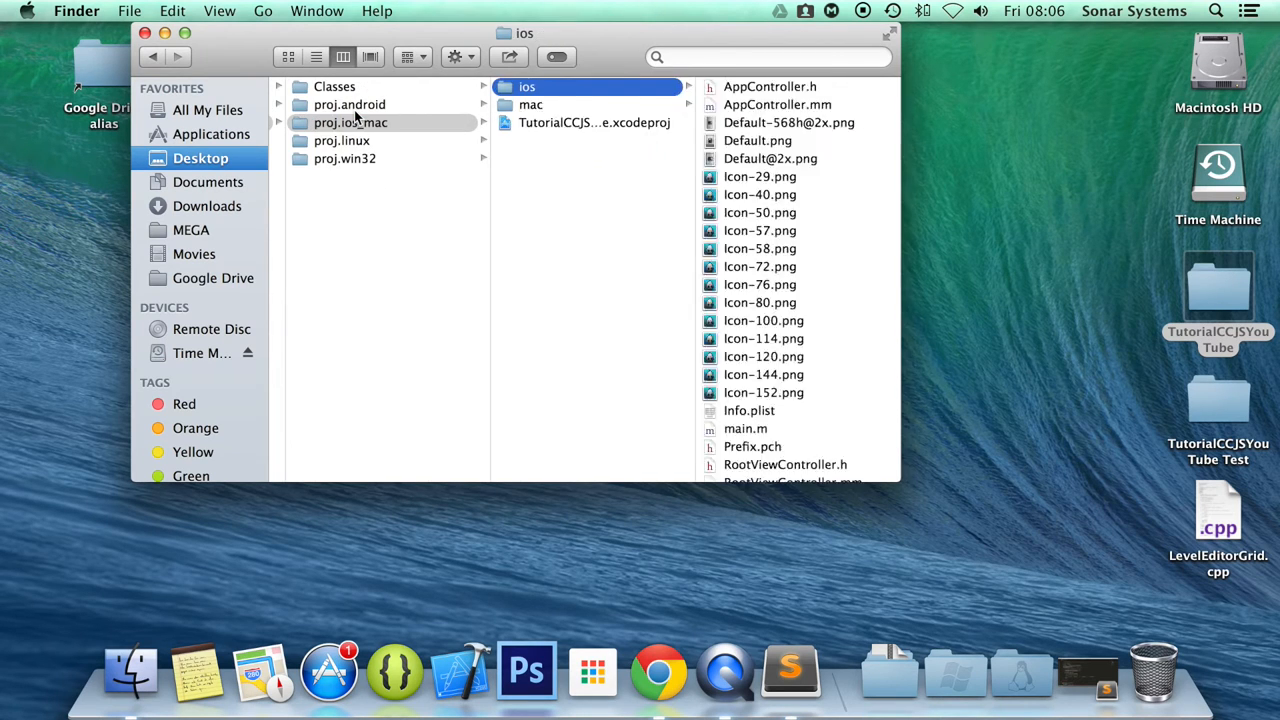
pyautogui.click(594, 122)
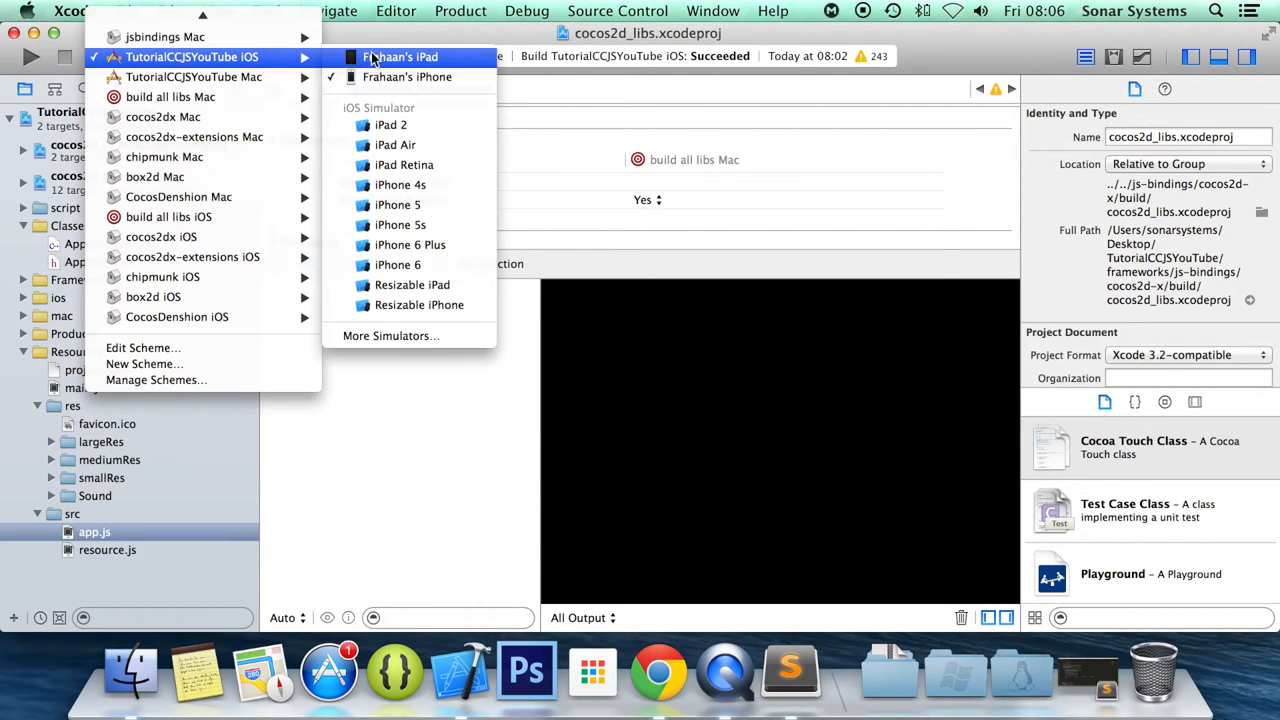
# - Select the connected iPhone as destination and build-run TutorialCCJSYouTube iOS on it
pyautogui.click(406, 76)
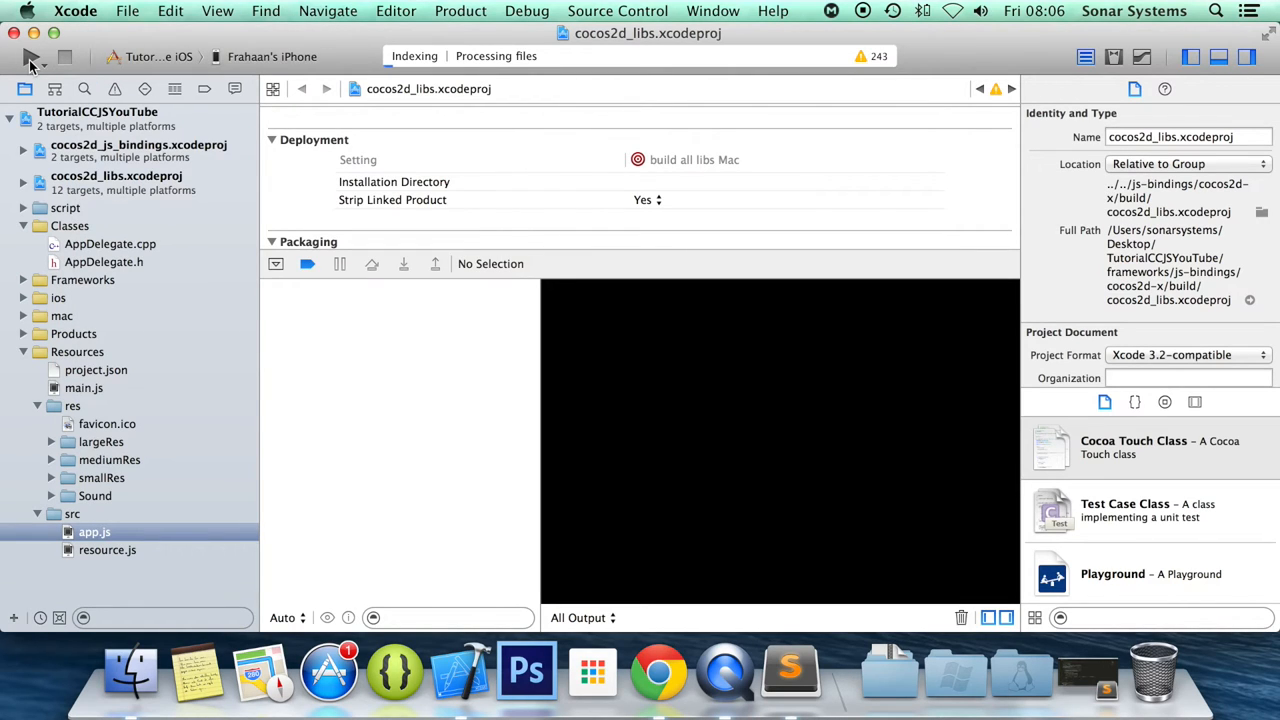
pyautogui.moveTo(32, 56)
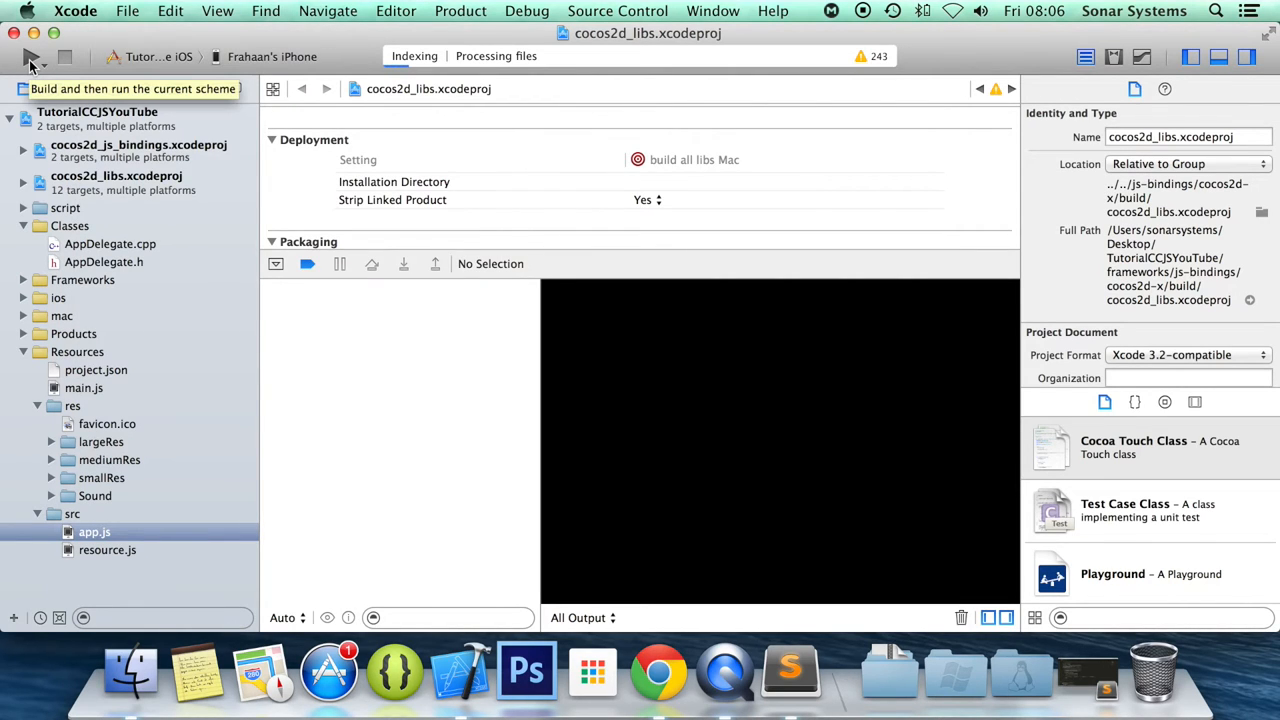
pyautogui.moveTo(164, 140)
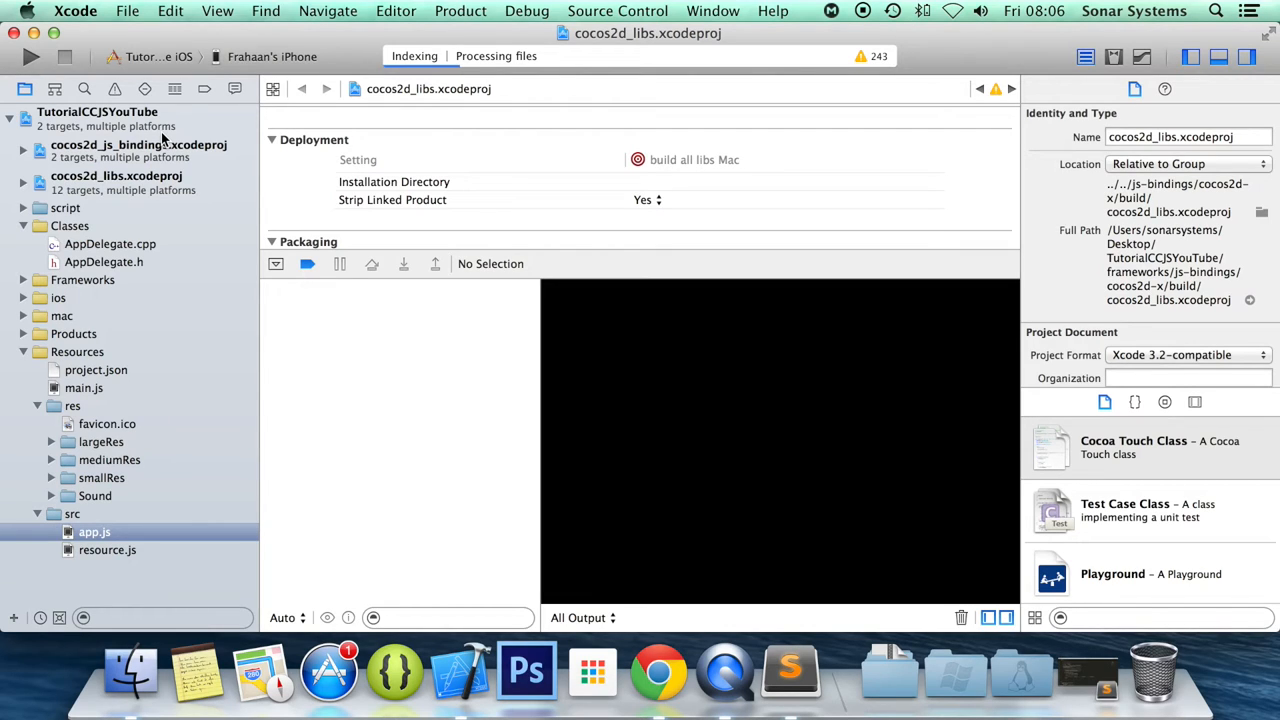
pyautogui.click(30, 56)
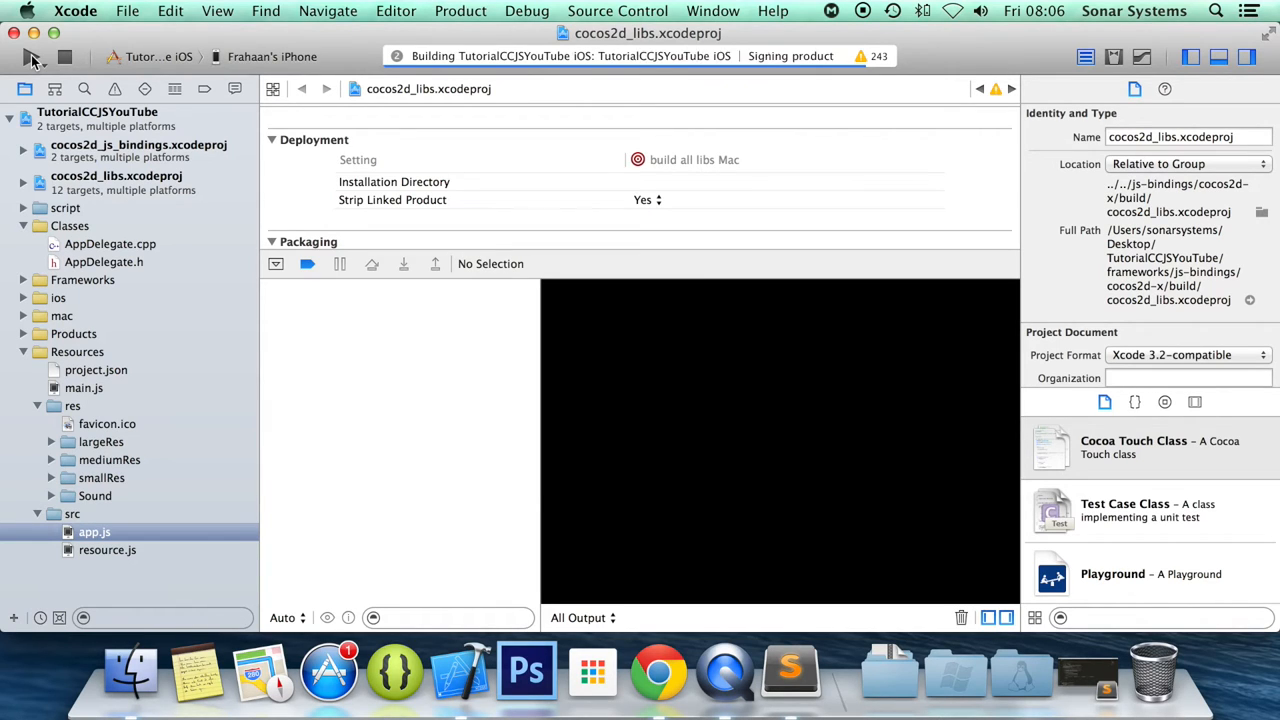
pyautogui.click(32, 56)
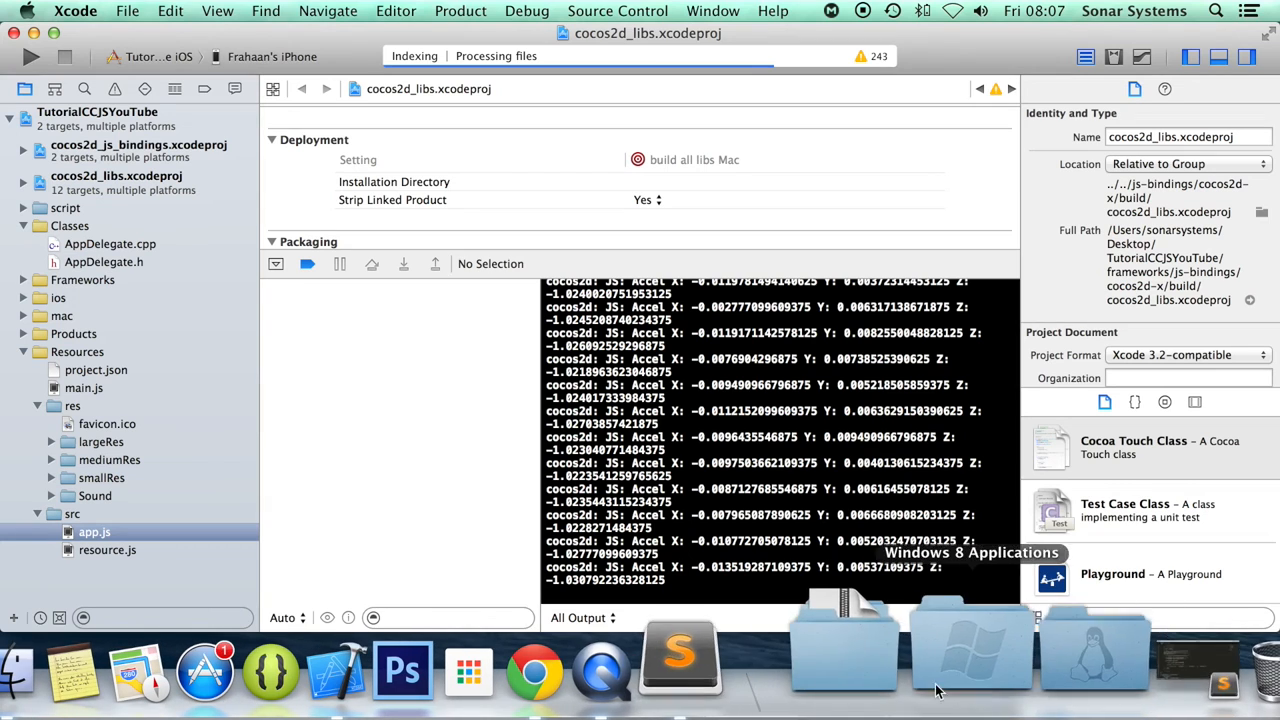
# - Back in app.js, highlight the four sprite-creation lines 15–18 above the accelerometer check
pyautogui.click(680, 660)
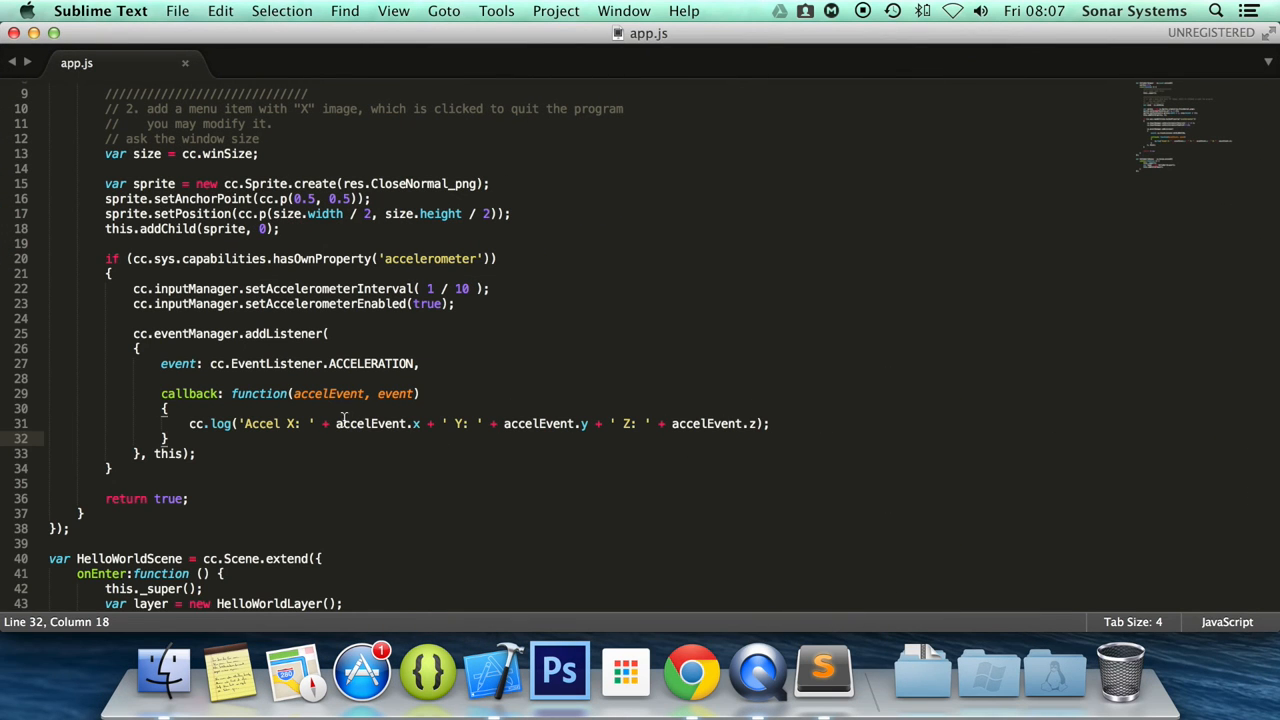
pyautogui.moveTo(452, 428)
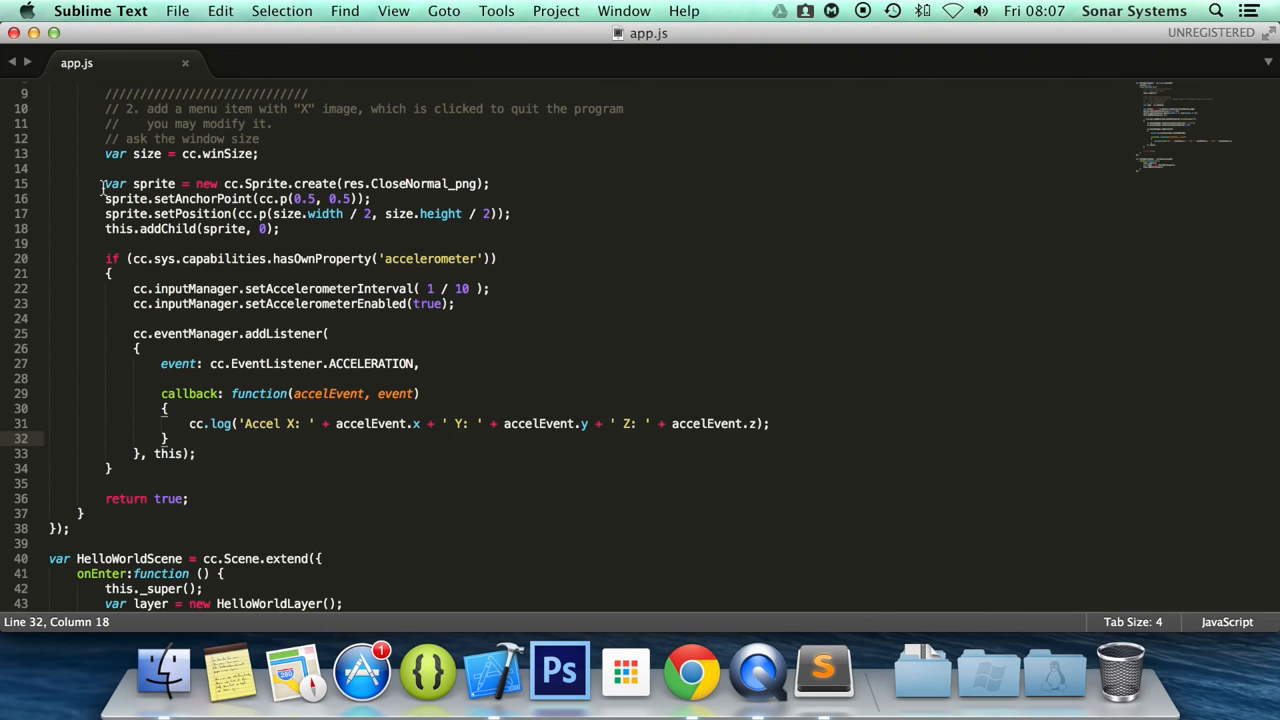
pyautogui.moveTo(104, 184); pyautogui.dragTo(280, 228)
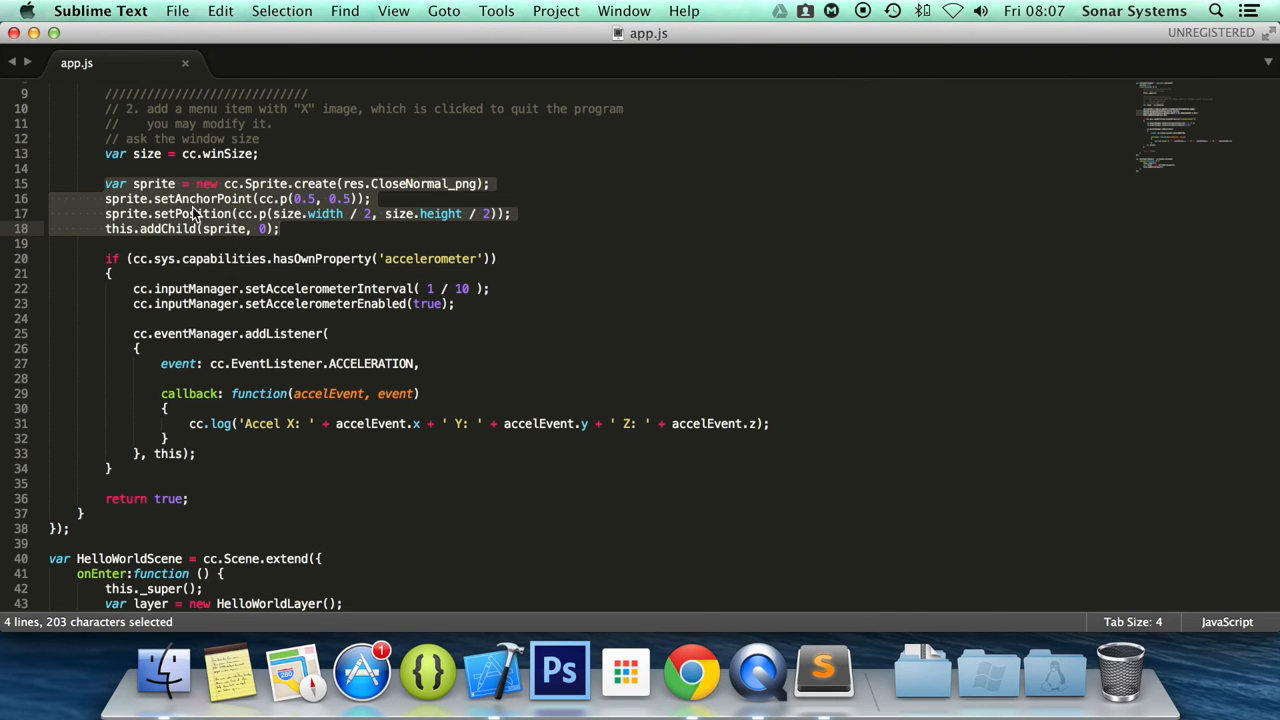